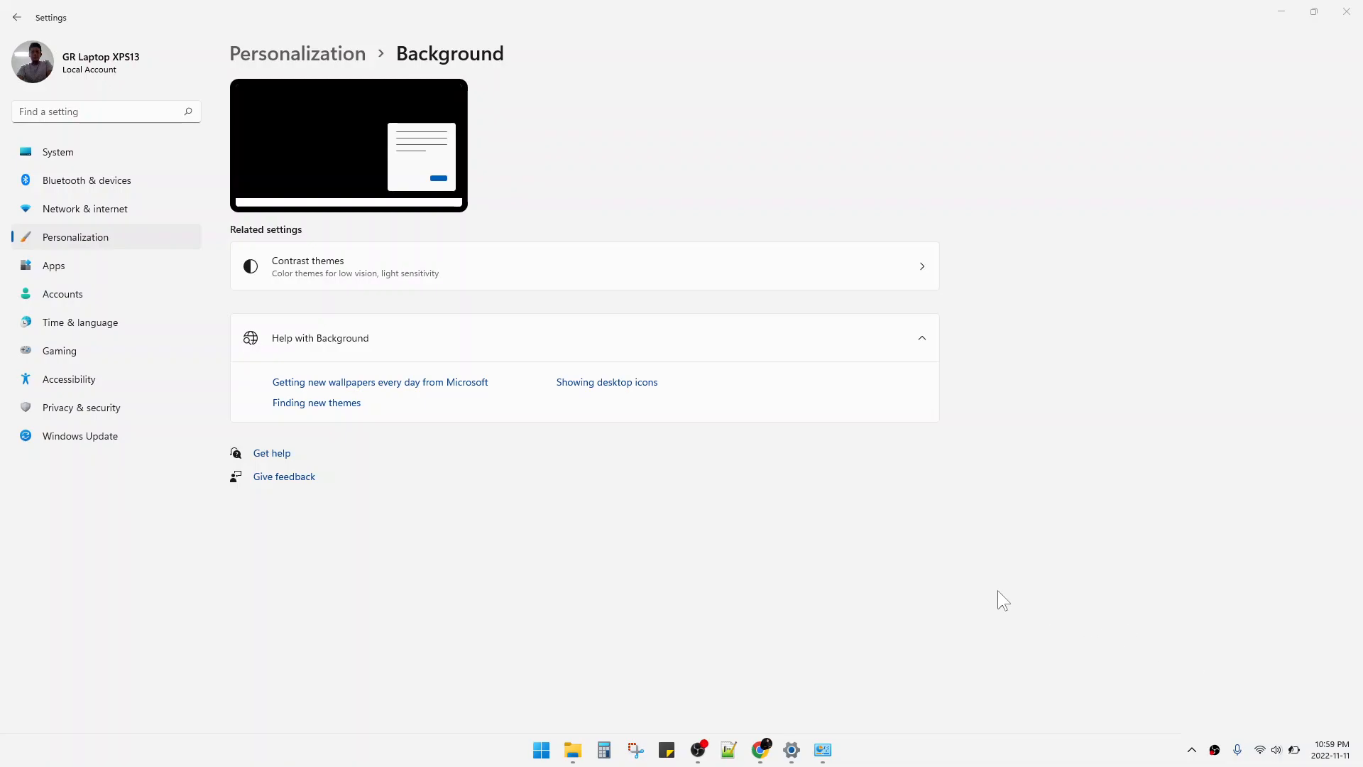
pyautogui.moveTo(560, 507)
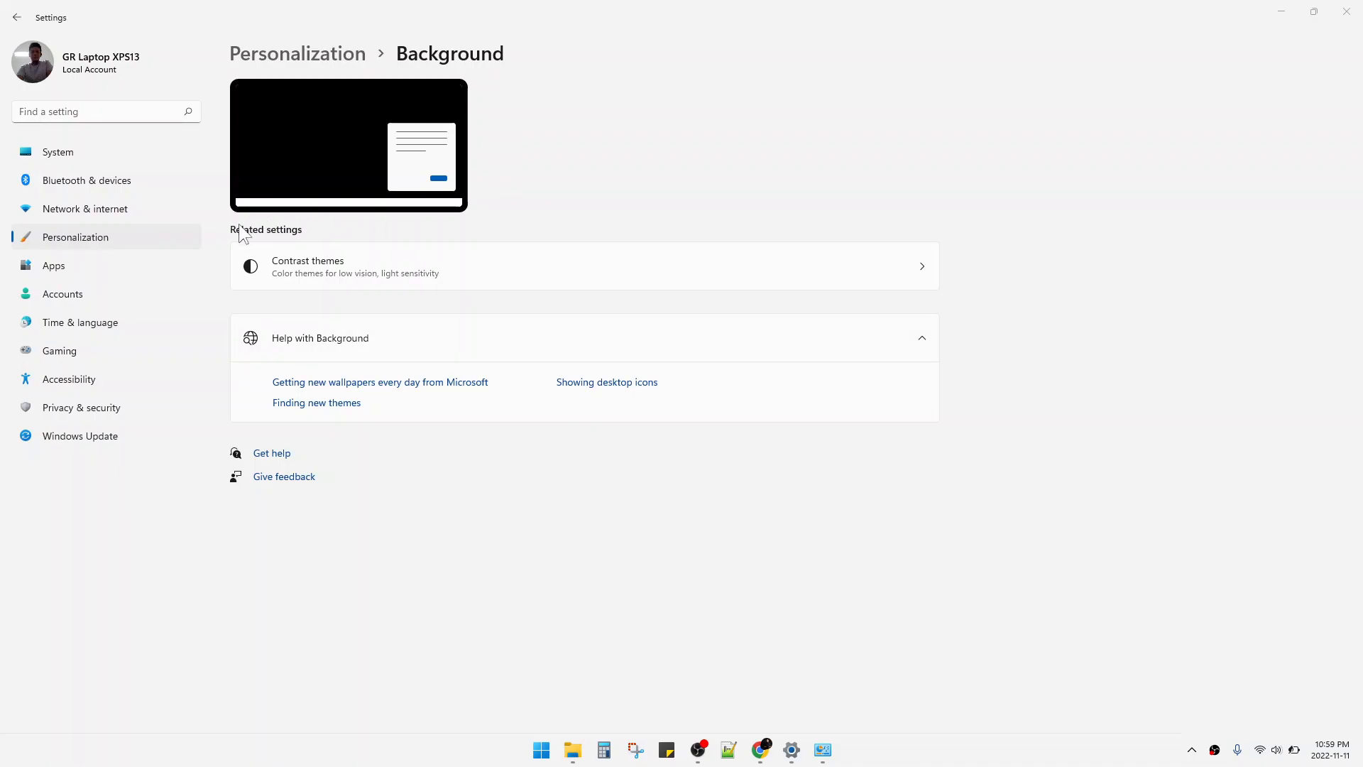
pyautogui.moveTo(148, 253)
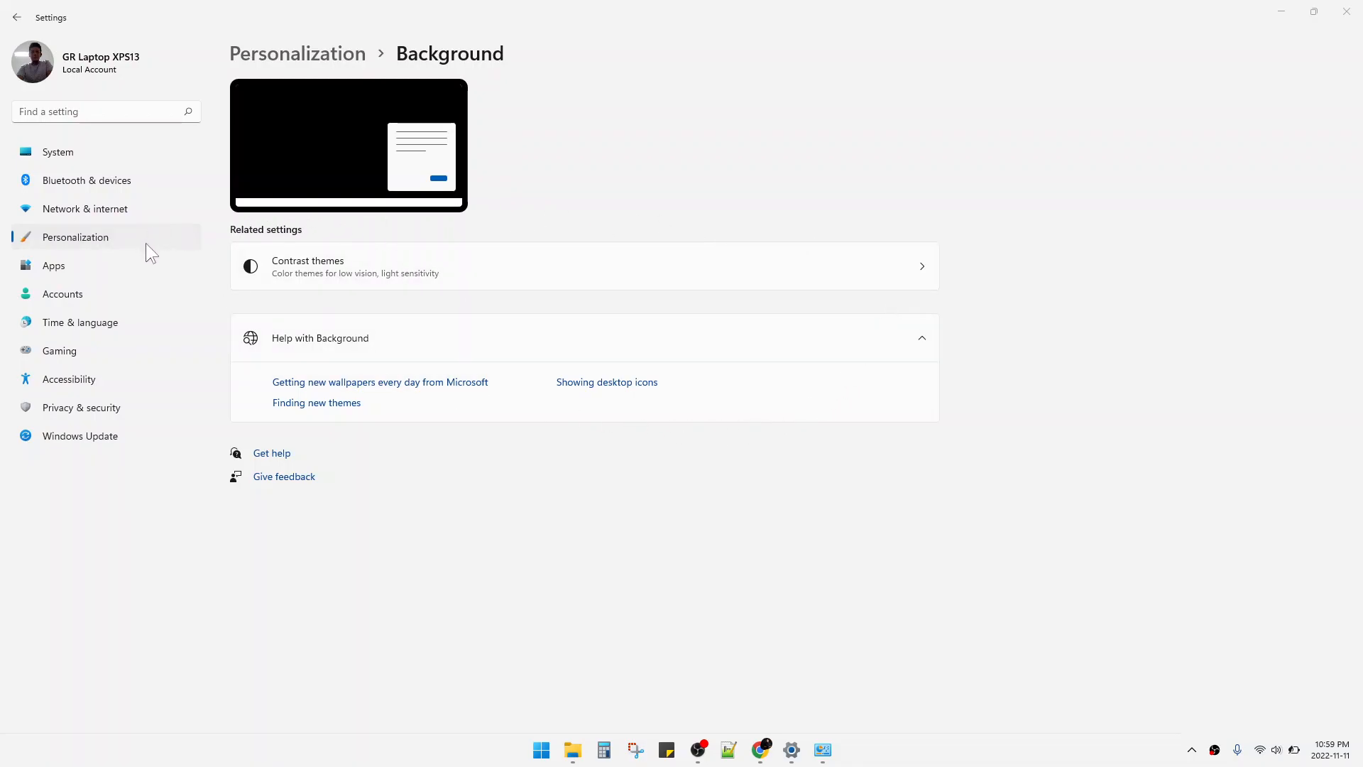
pyautogui.moveTo(406, 315)
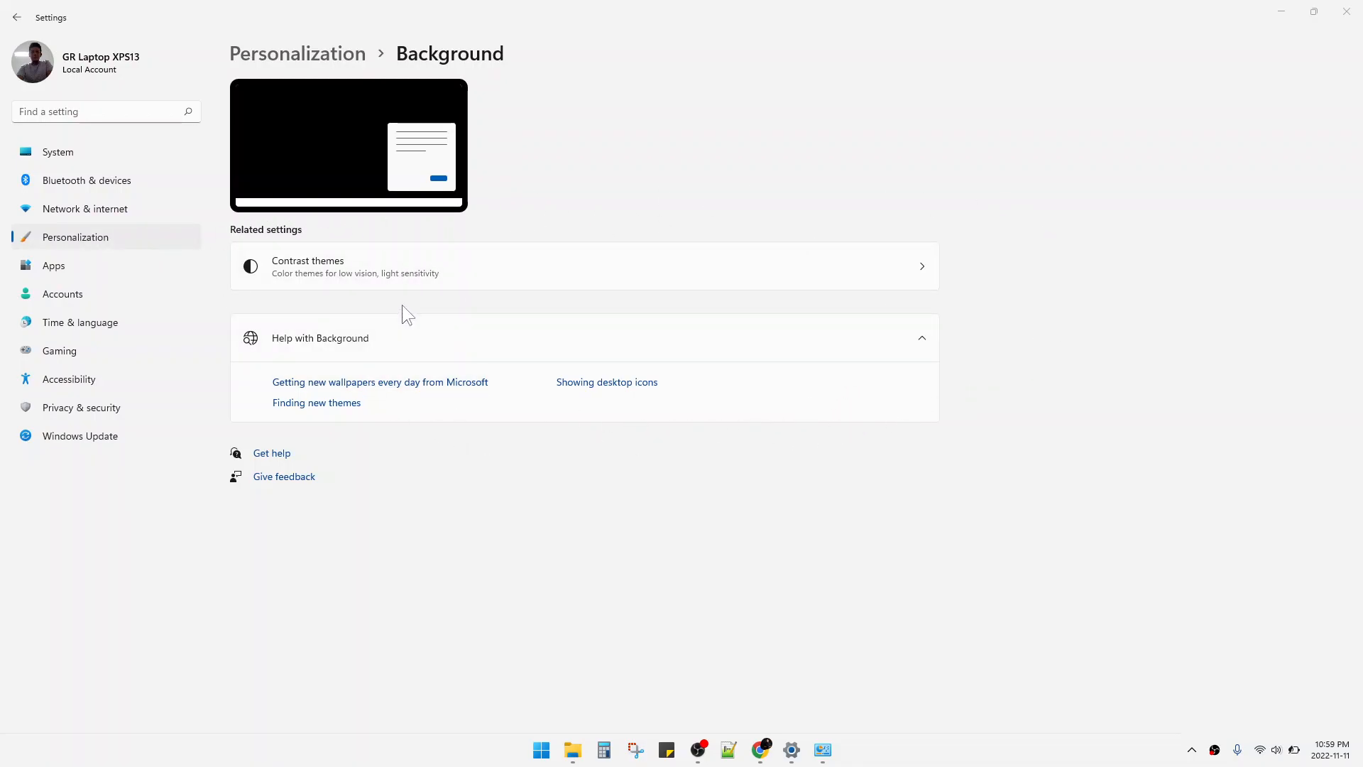
pyautogui.moveTo(614, 299)
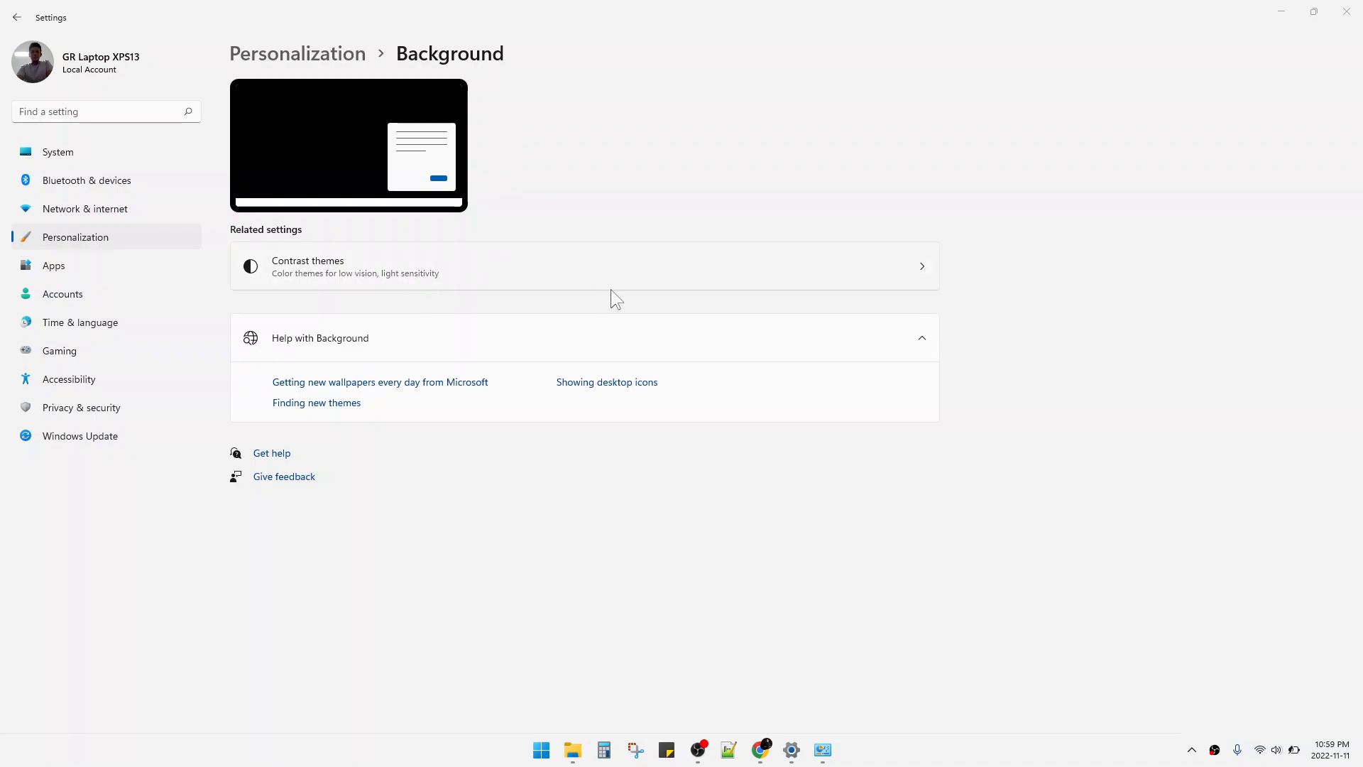
pyautogui.moveTo(640, 280)
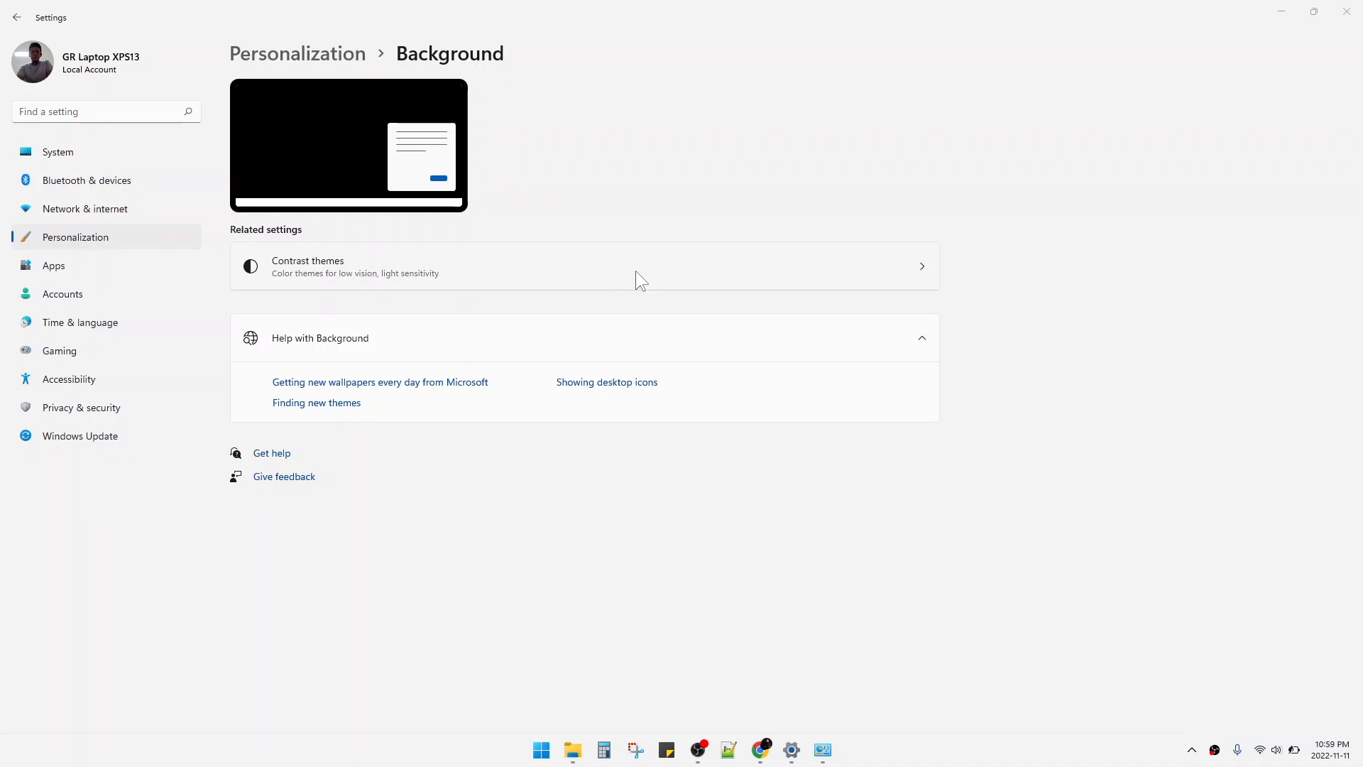
pyautogui.moveTo(1133, 252)
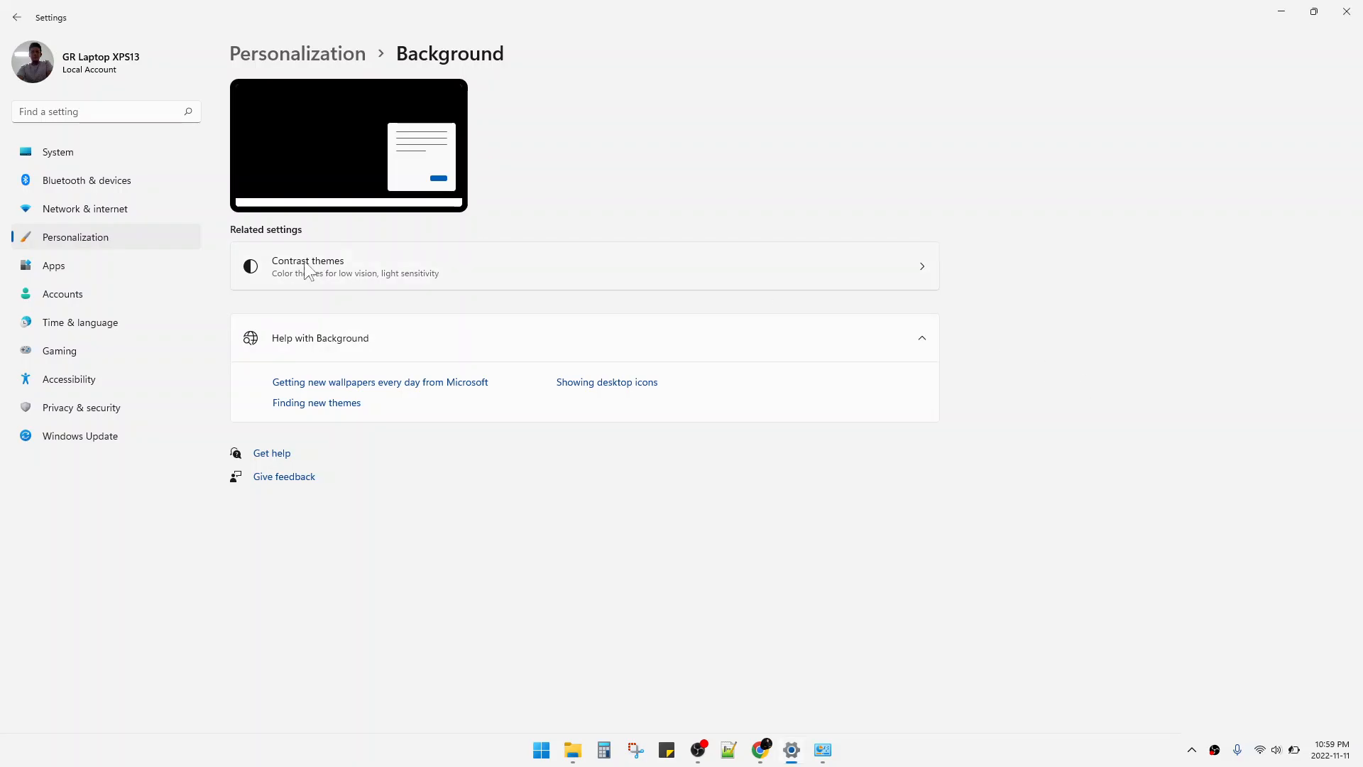
pyautogui.moveTo(864, 749)
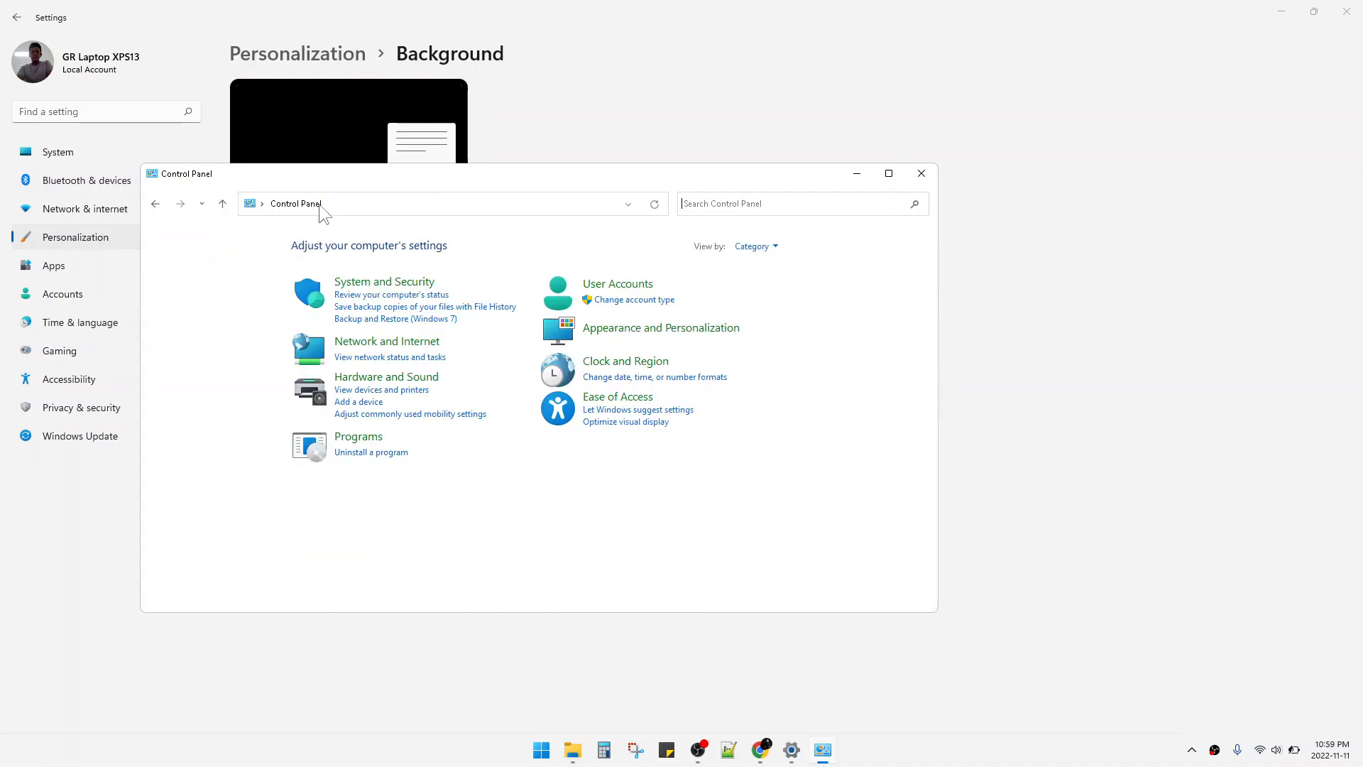
pyautogui.moveTo(614, 409)
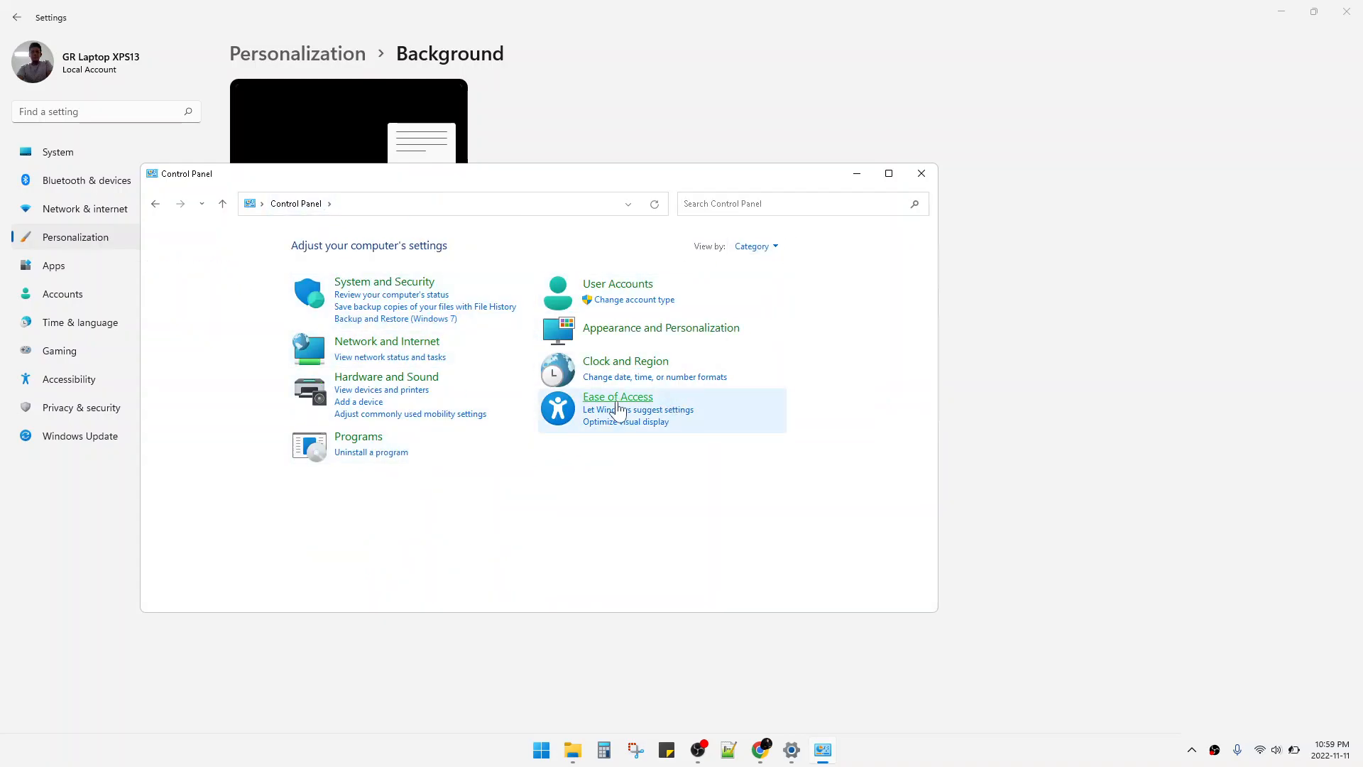
# Step: Navigate into Ease of Access and on to the Ease of Access Center
pyautogui.click(617, 396)
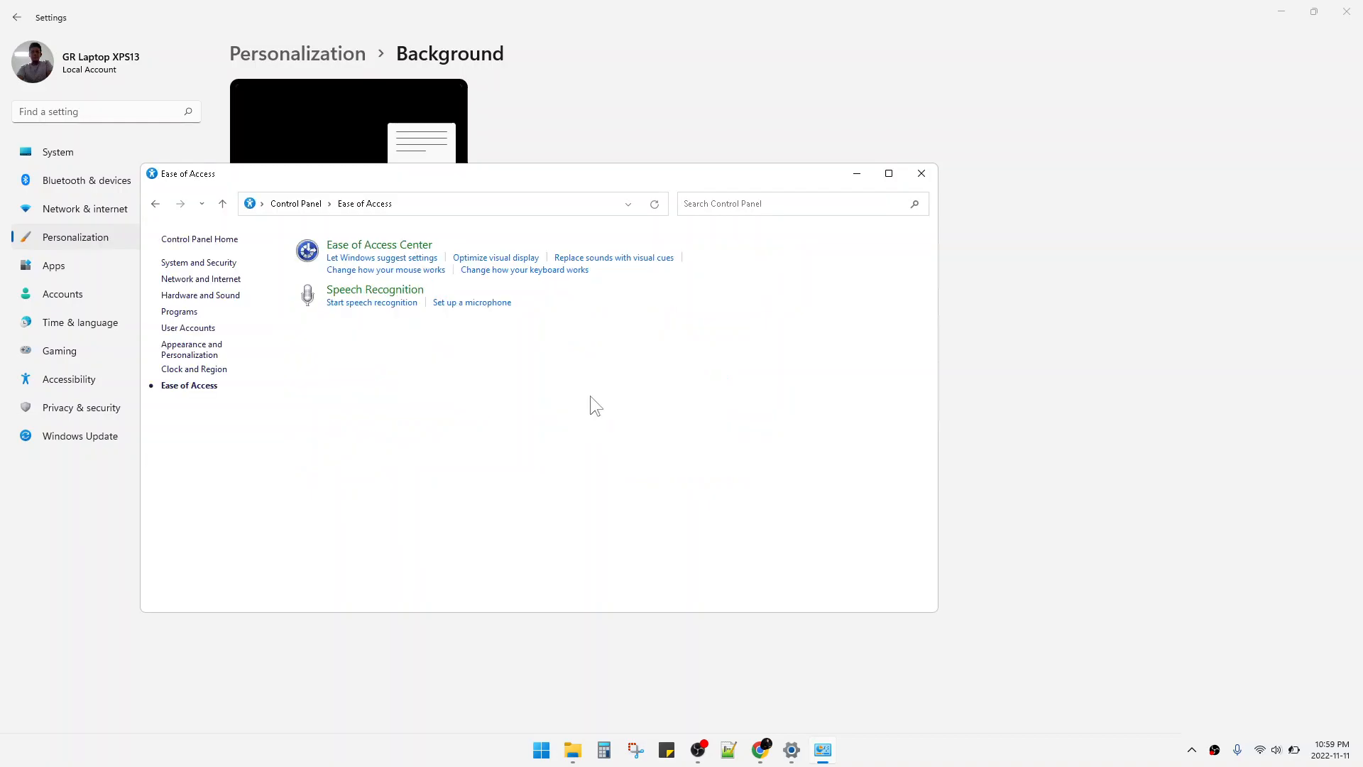
pyautogui.moveTo(378, 245)
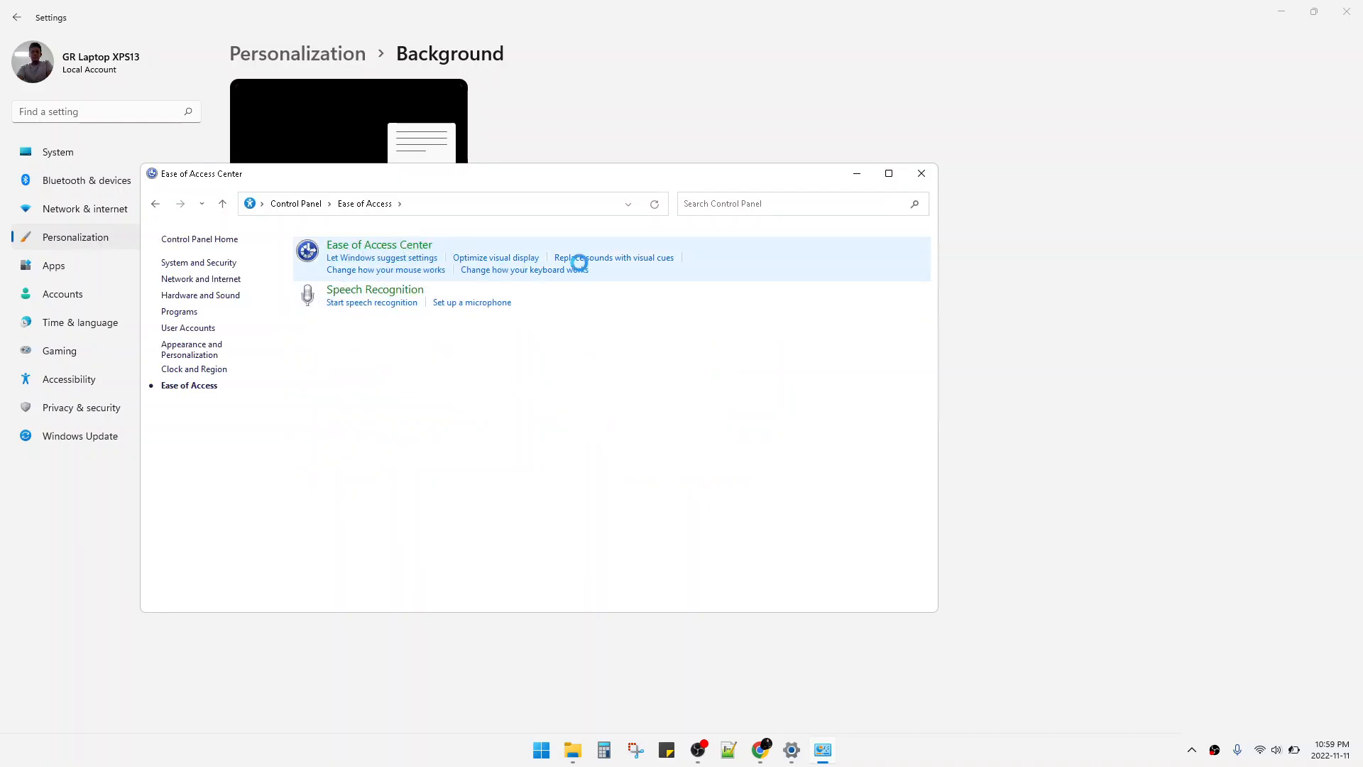
pyautogui.click(379, 244)
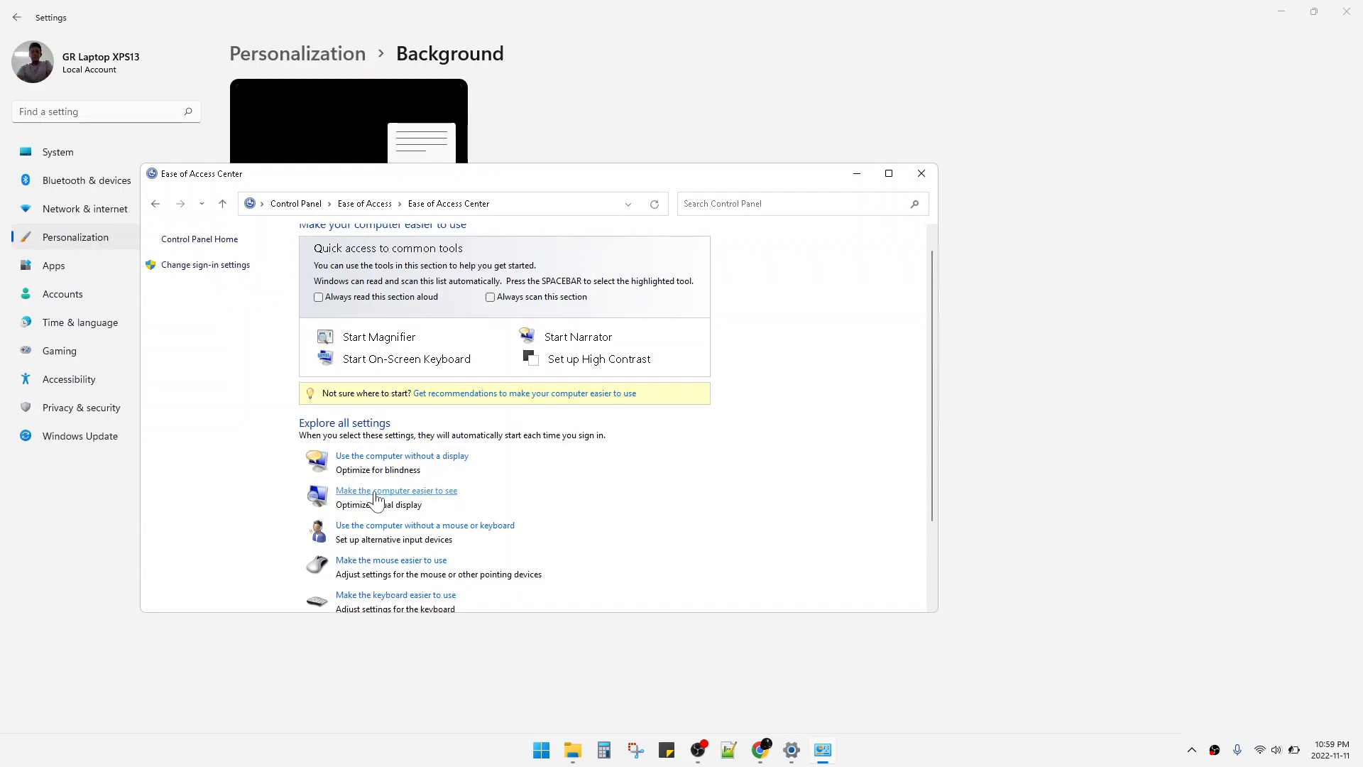
# Step: Under 'Make the computer easier to see', uncheck 'Remove background images' and apply
pyautogui.click(396, 489)
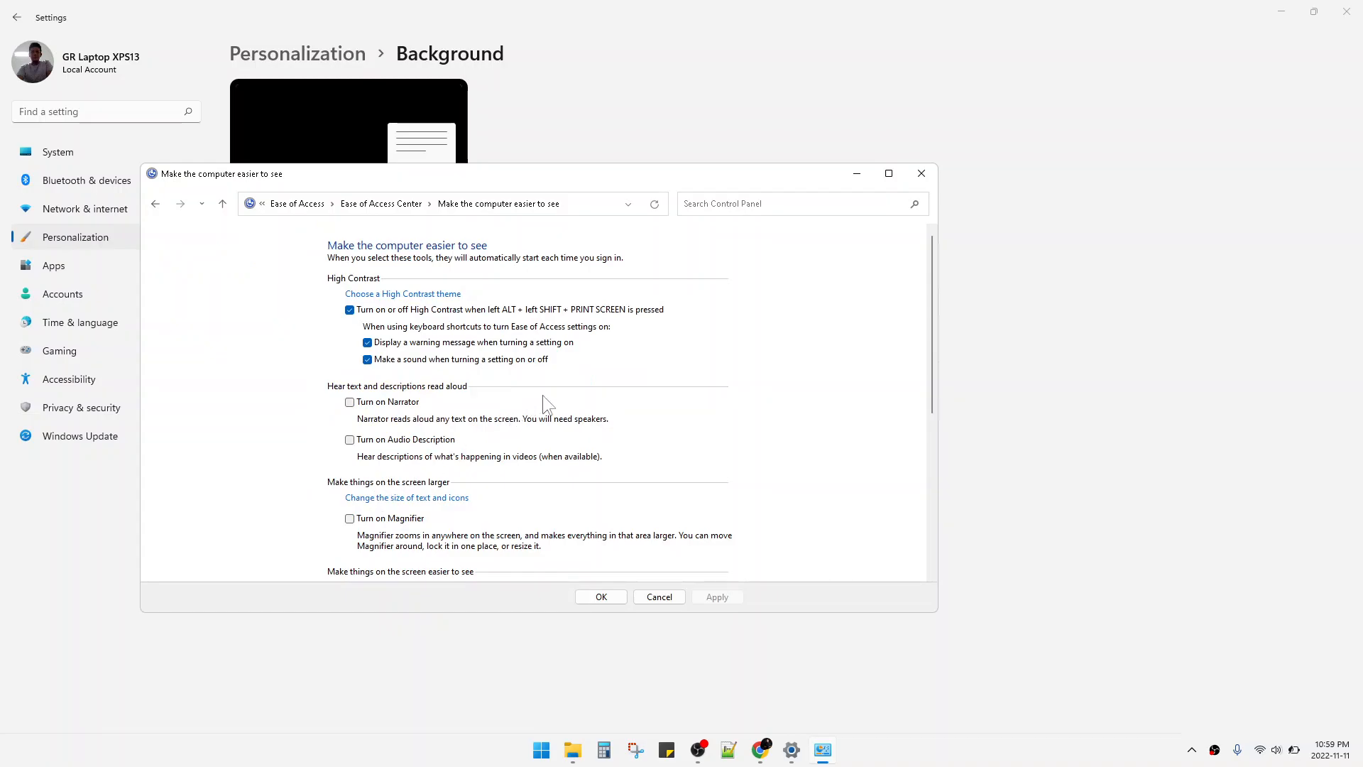
pyautogui.scroll(-3)
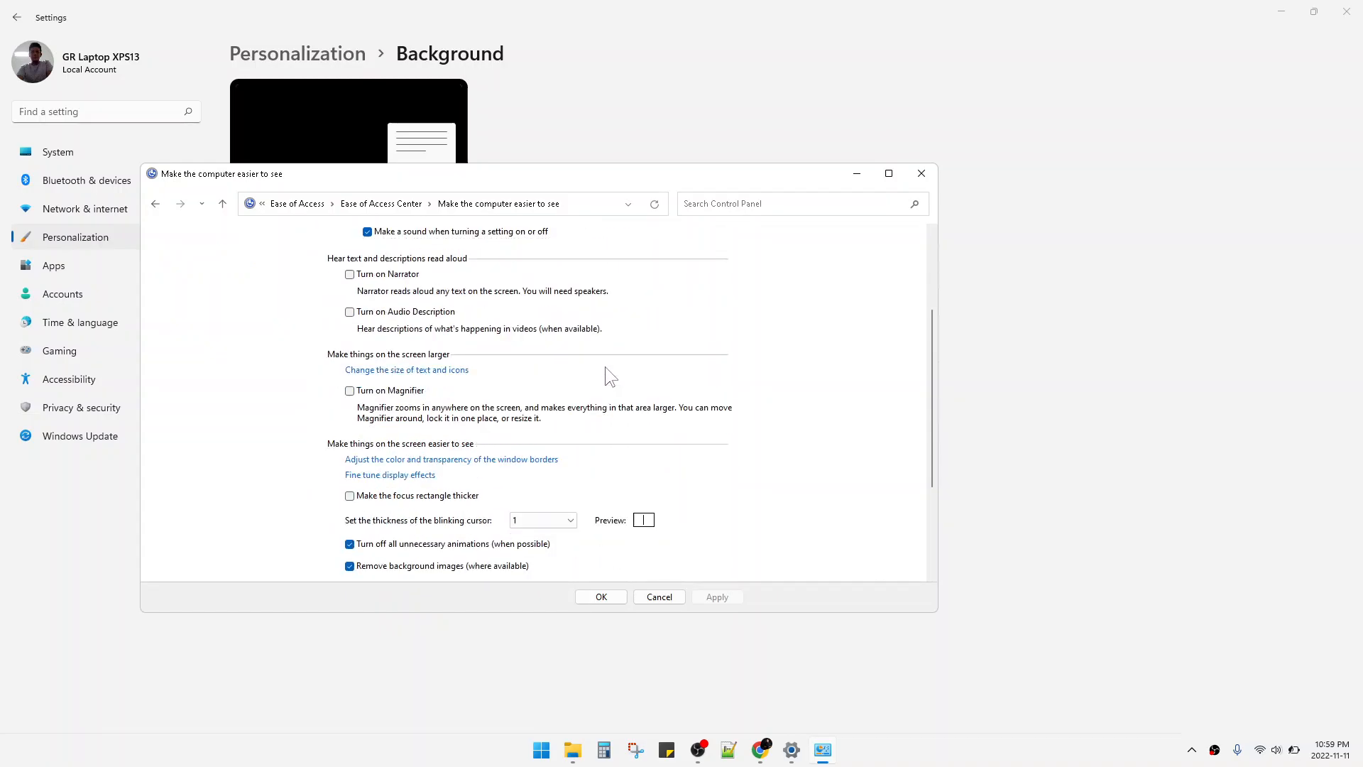
pyautogui.scroll(-3)
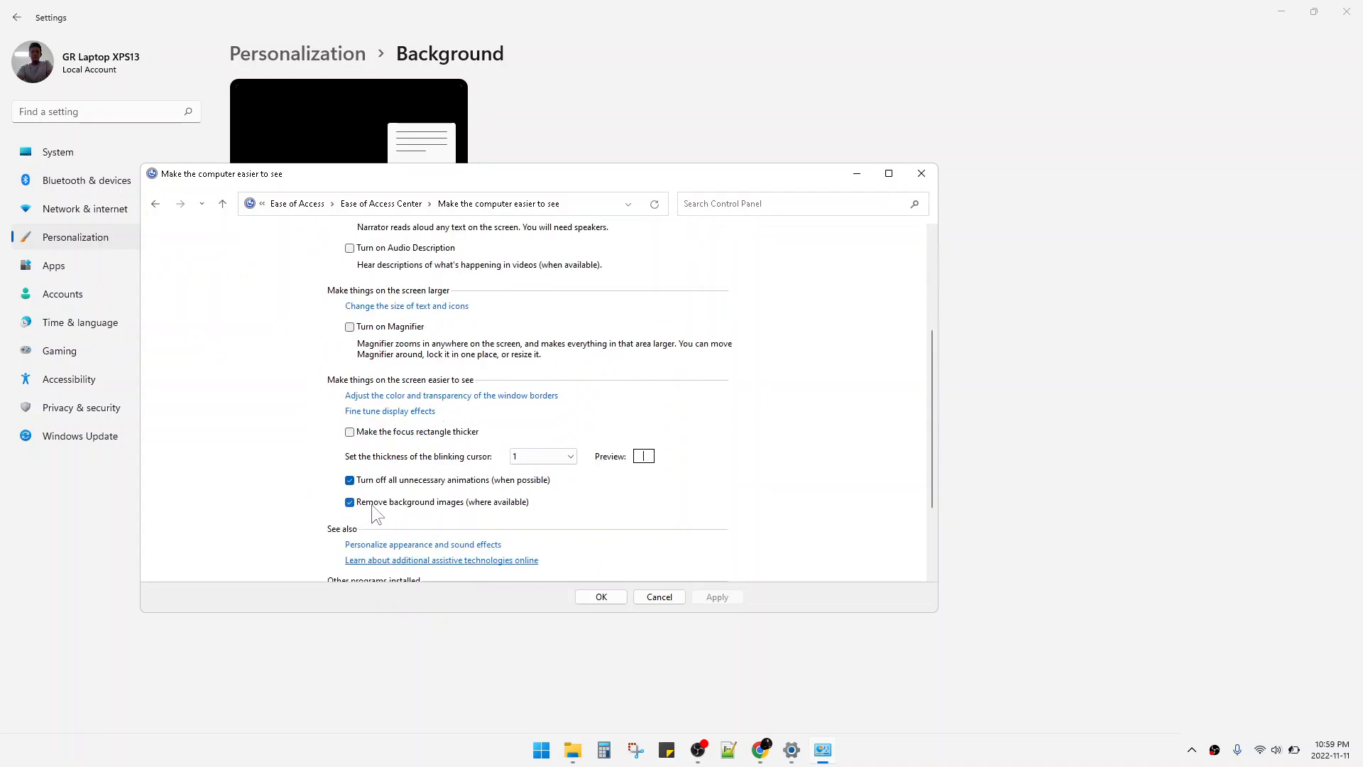
pyautogui.moveTo(426, 512)
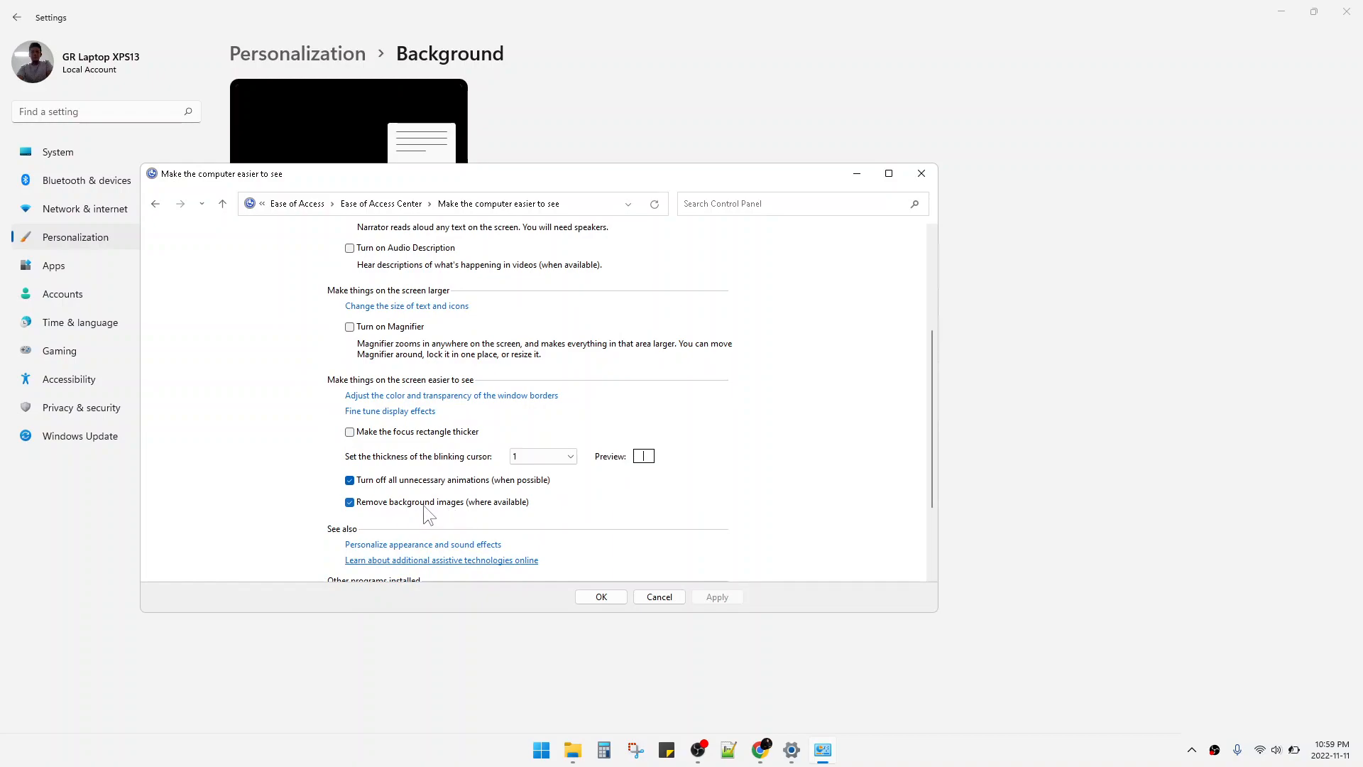
pyautogui.moveTo(385, 512)
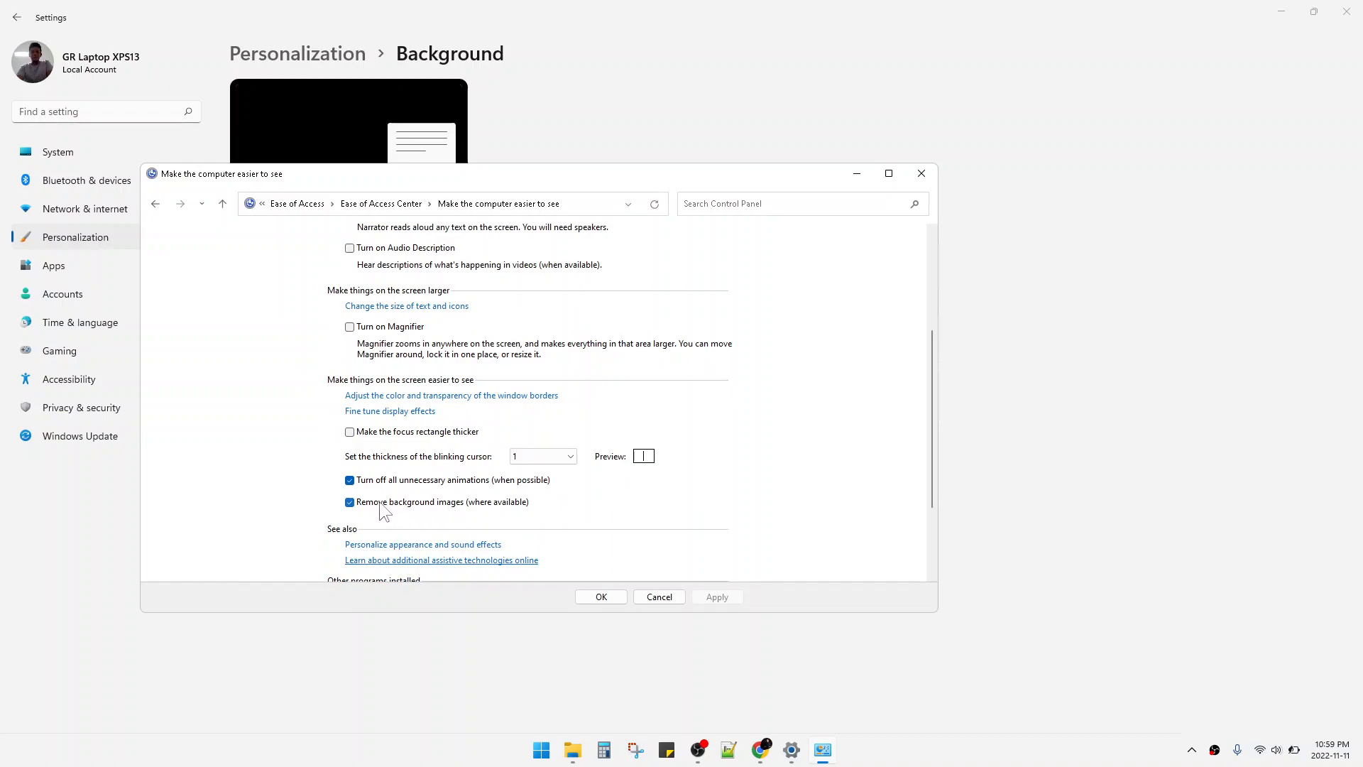
pyautogui.click(349, 501)
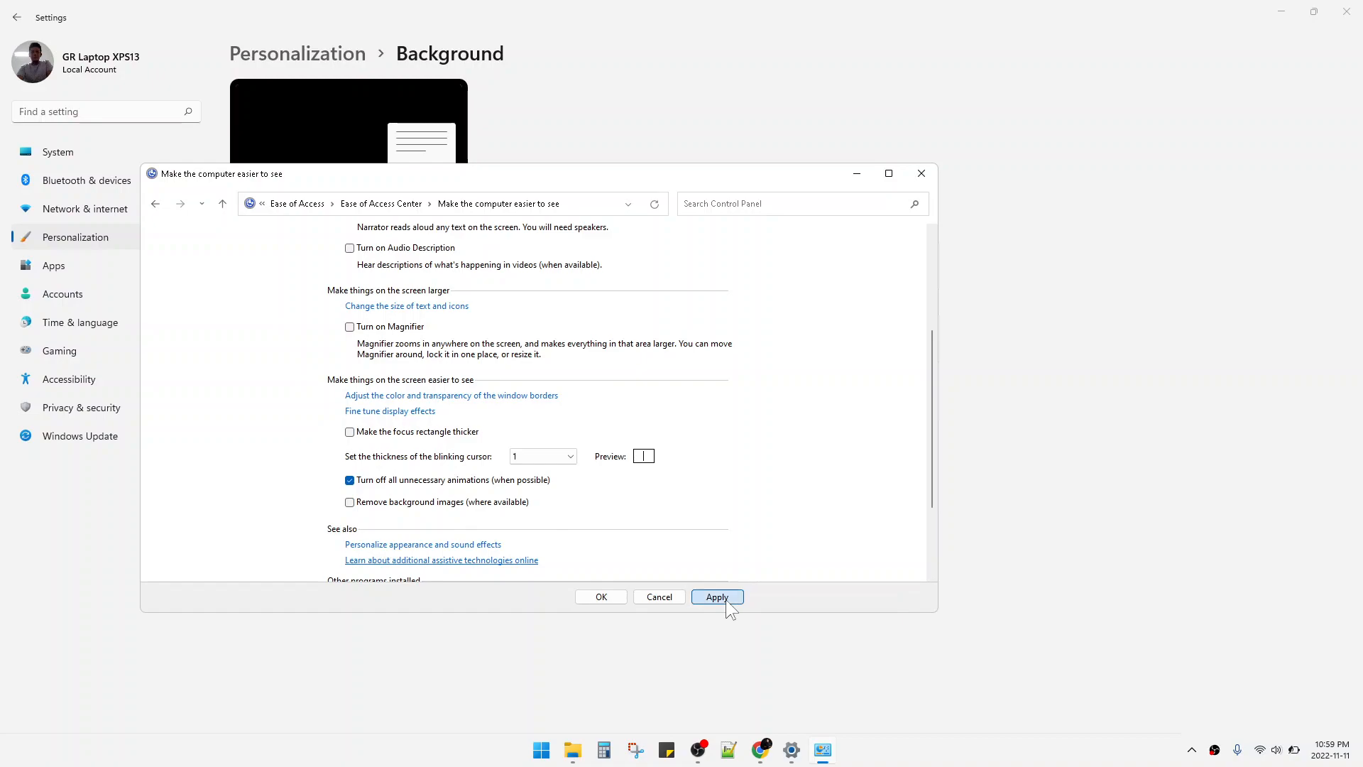
pyautogui.click(716, 598)
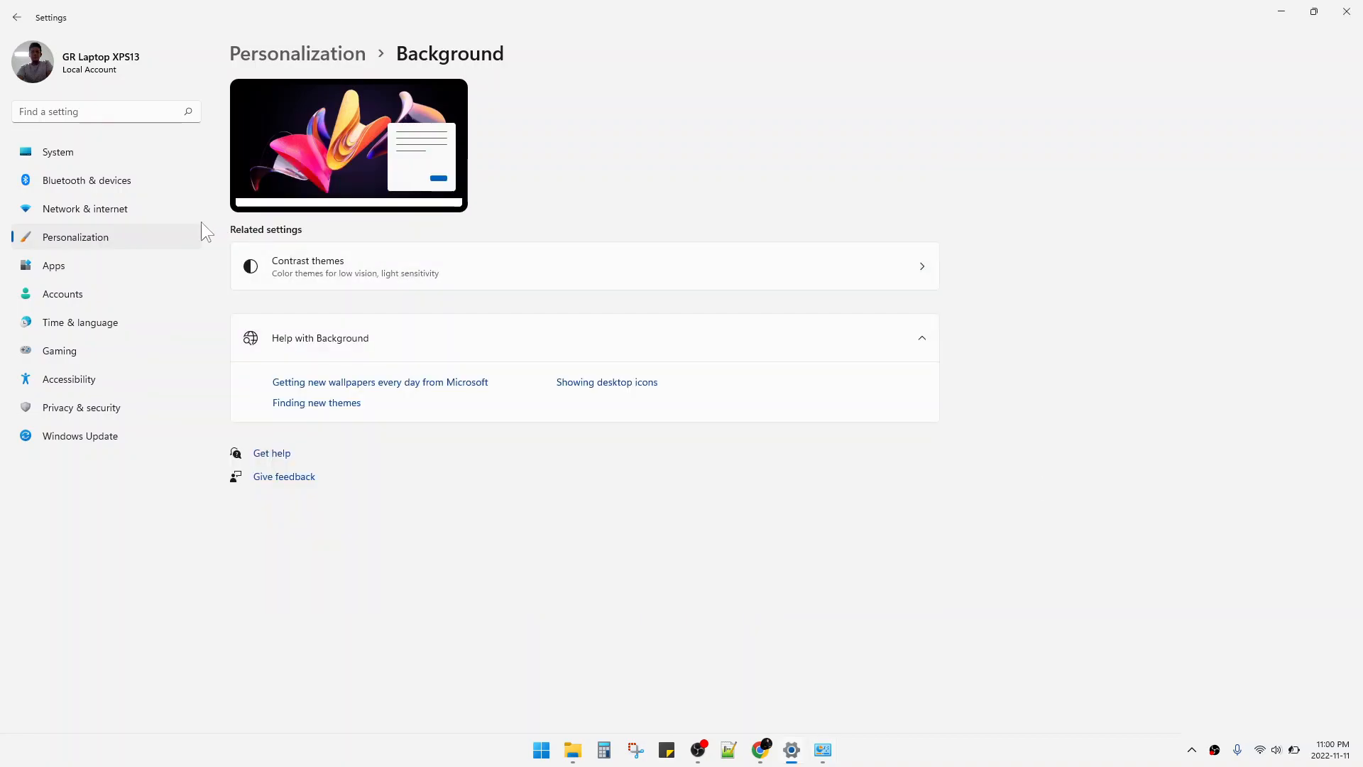
# Step: Reload the Background page and browse for a different slideshow picture album
pyautogui.click(75, 237)
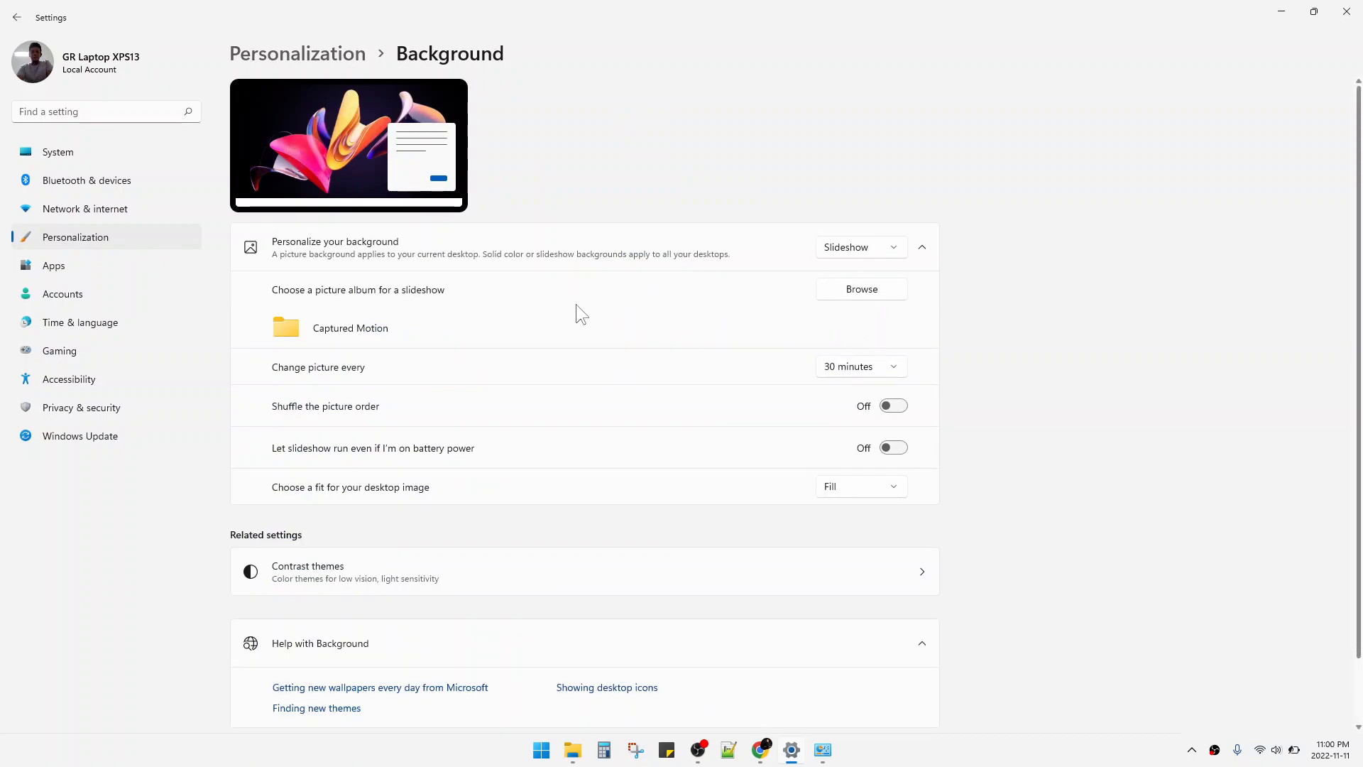
pyautogui.moveTo(856, 301)
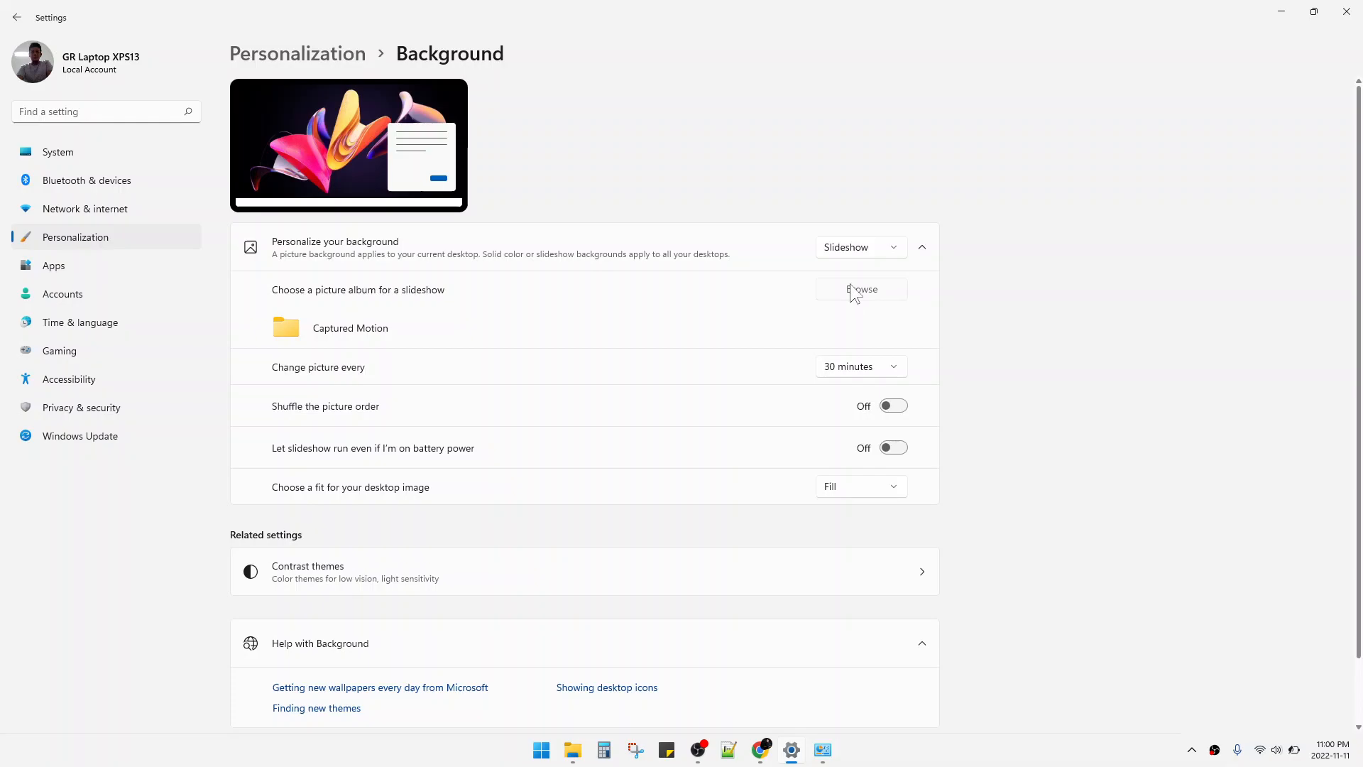
pyautogui.click(860, 288)
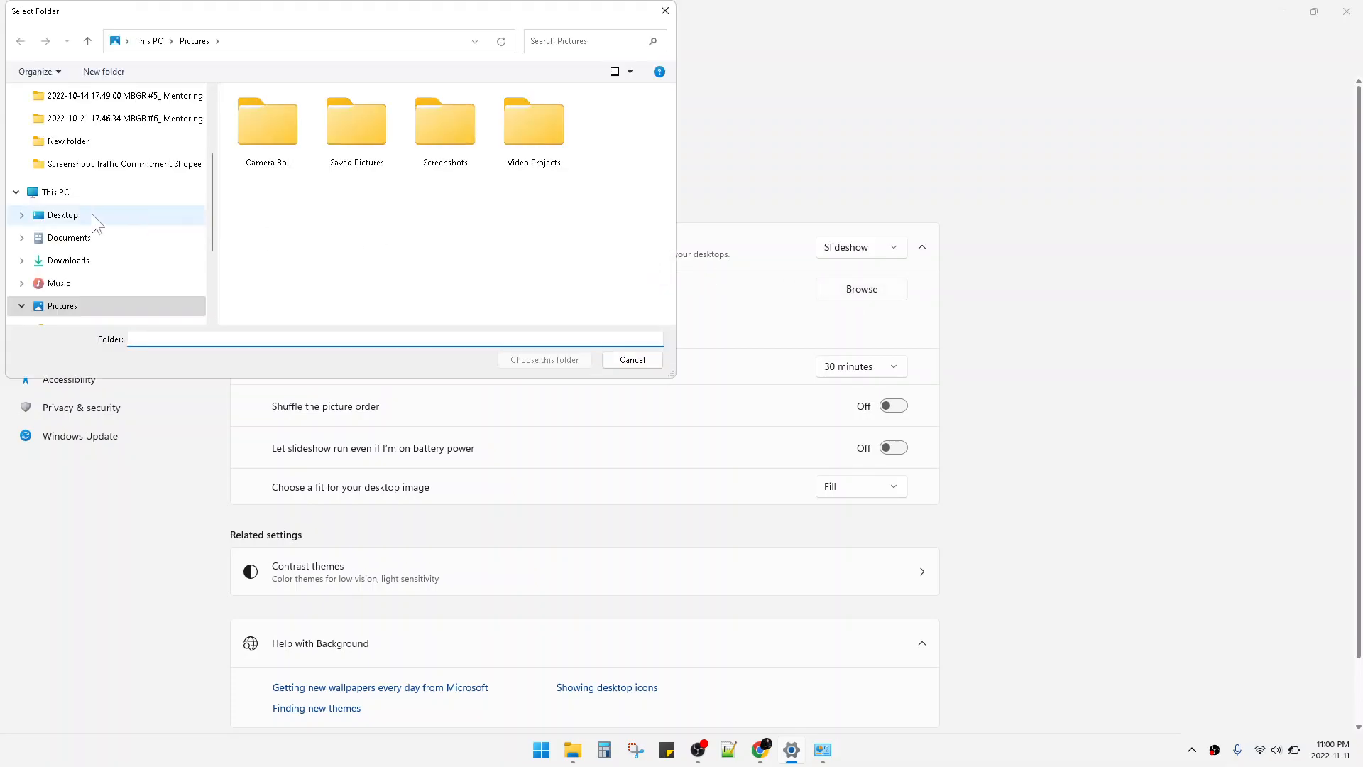
# Step: Look through Downloads, Pictures and Camera Roll, then cancel, keeping the Captured Motion album
pyautogui.click(67, 306)
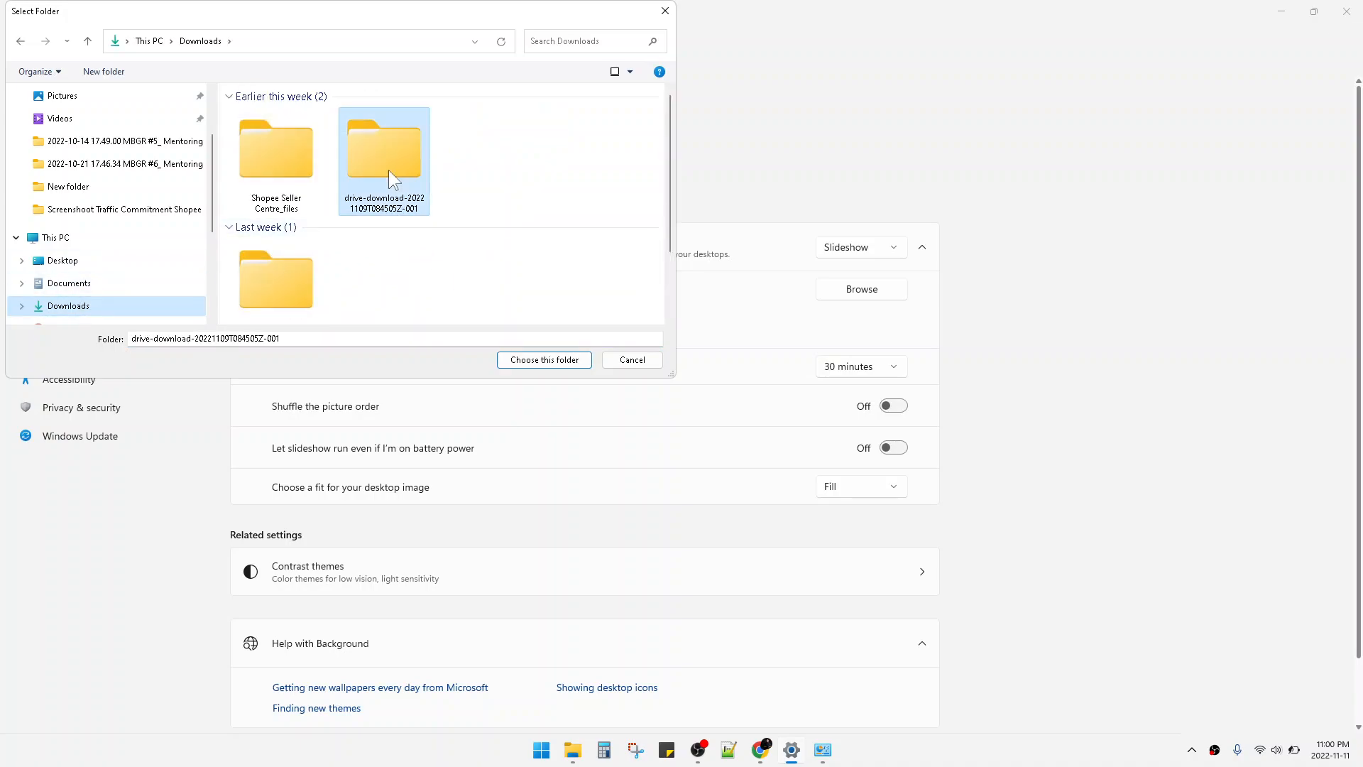
pyautogui.doubleClick(383, 152)
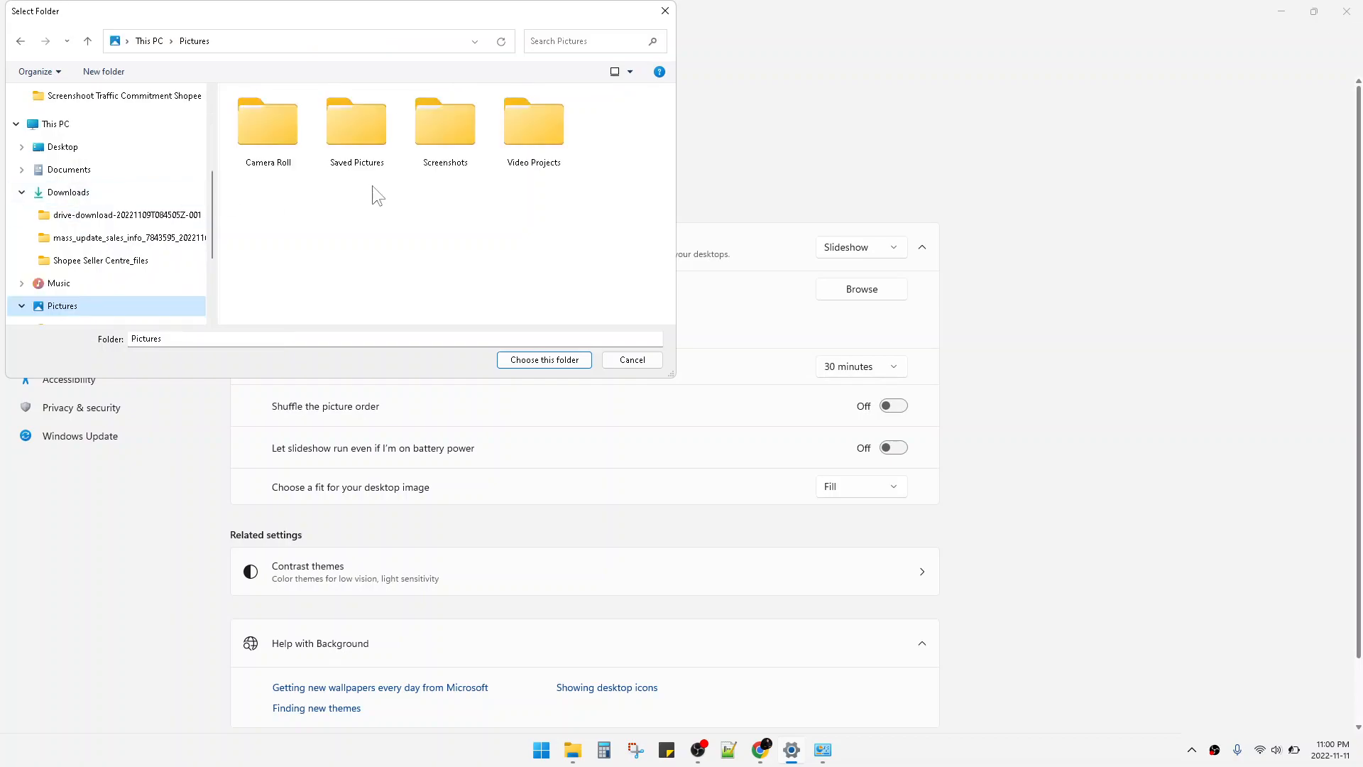
pyautogui.doubleClick(266, 123)
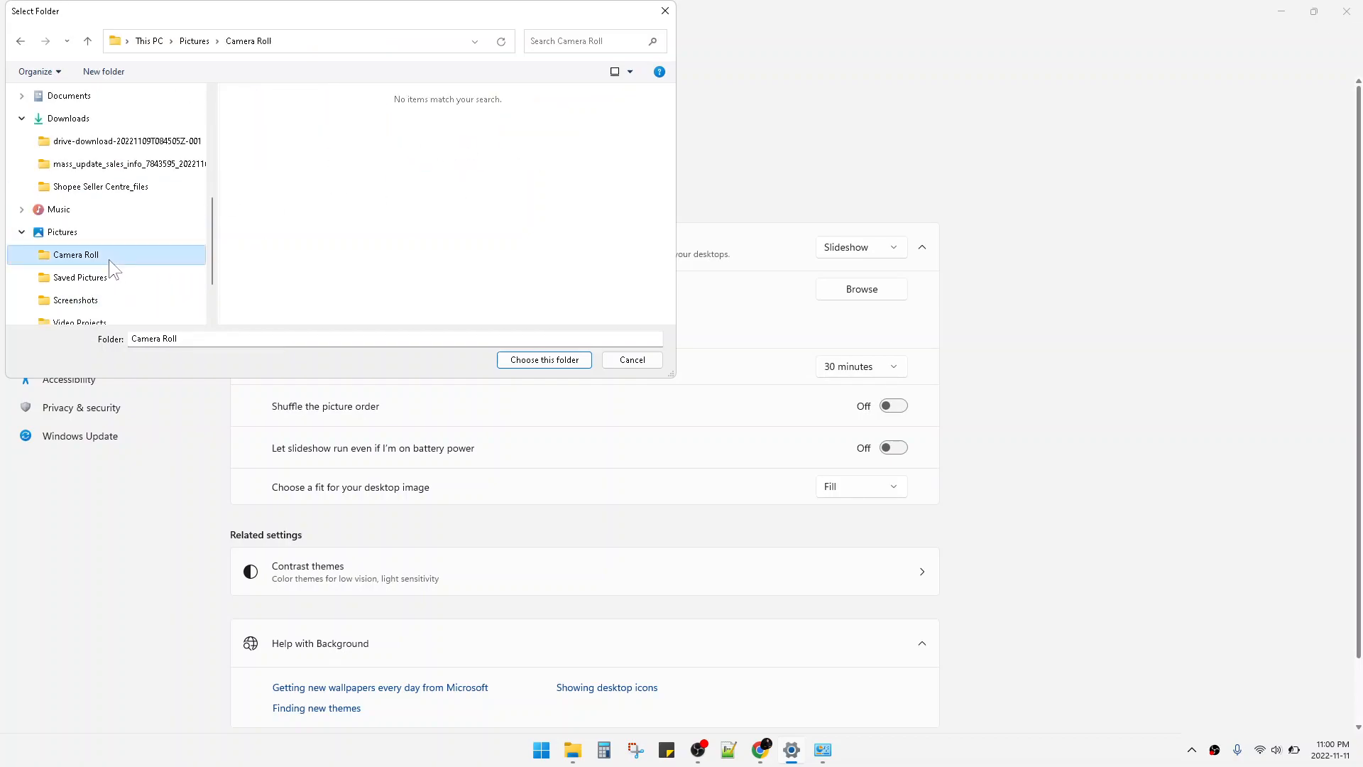
pyautogui.click(79, 277)
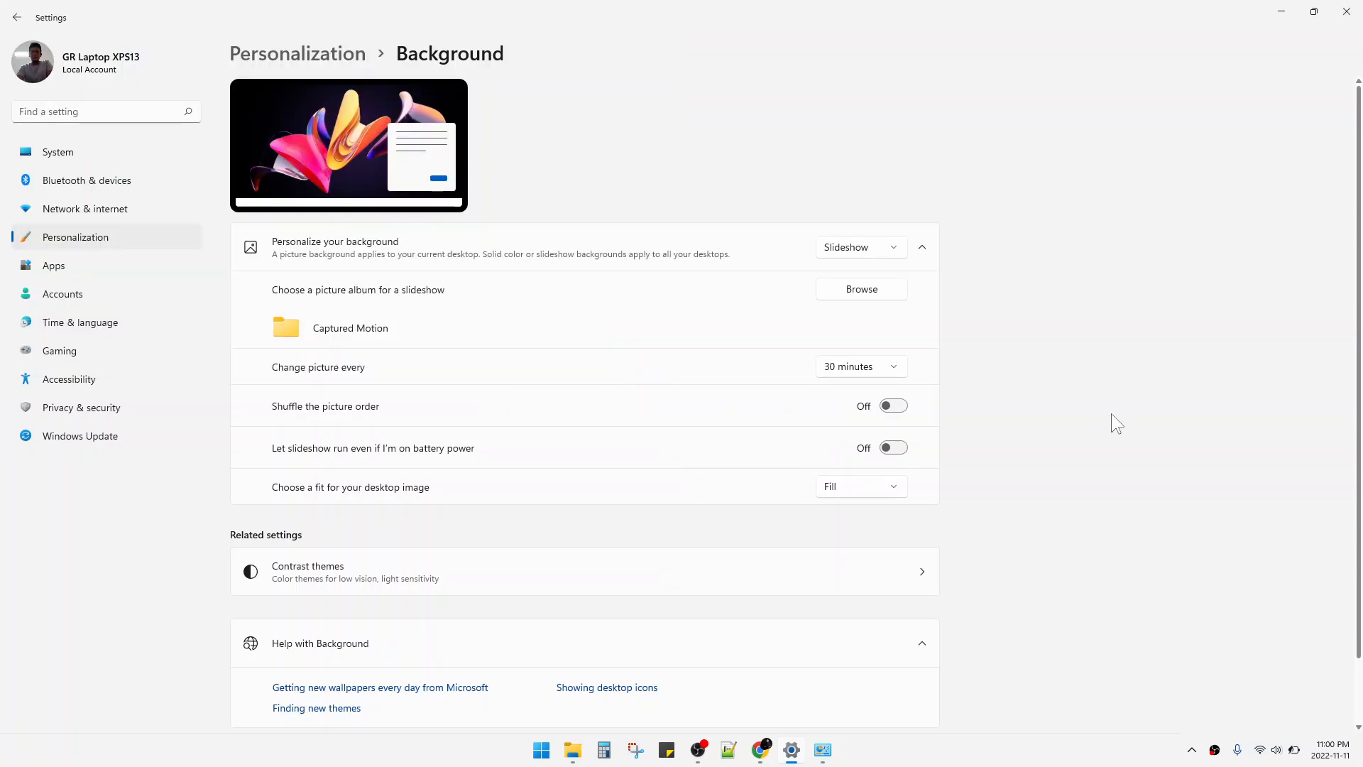
pyautogui.moveTo(703, 398)
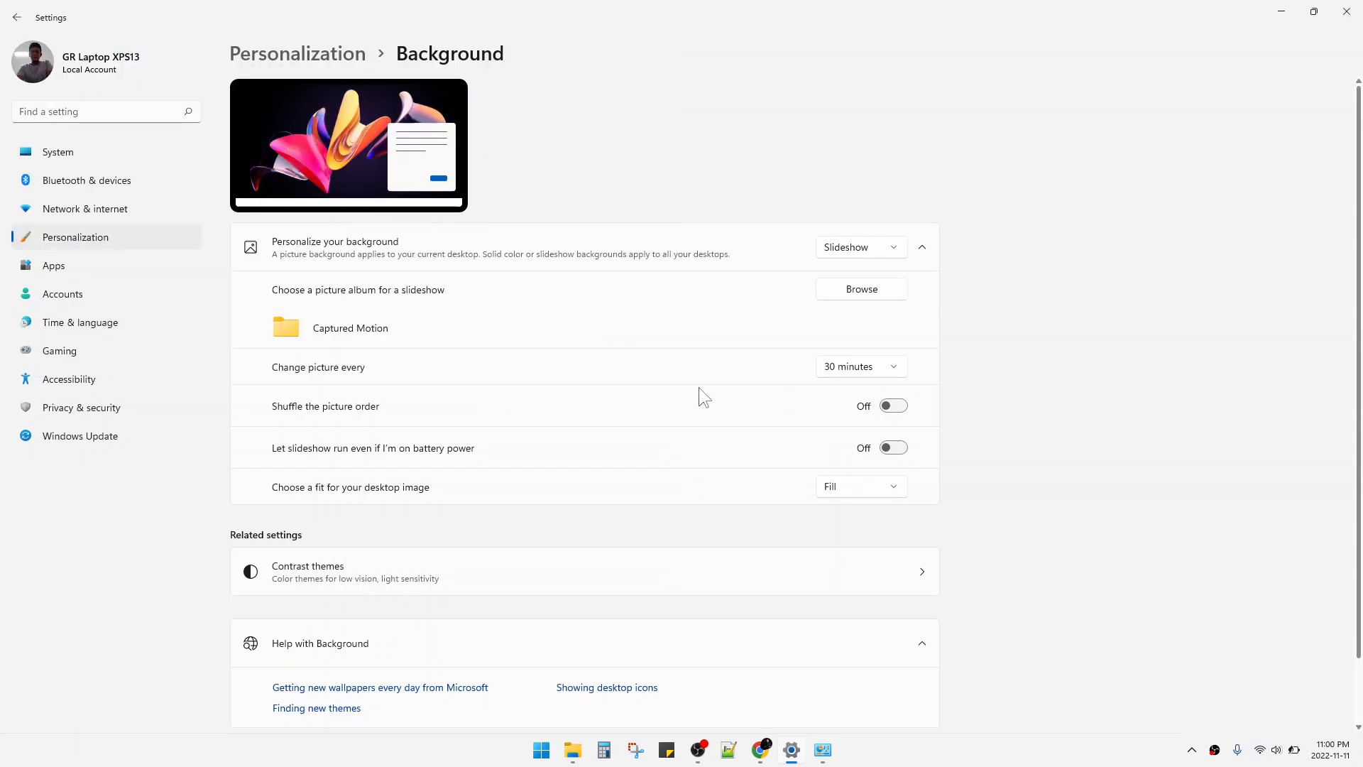
pyautogui.moveTo(702, 382)
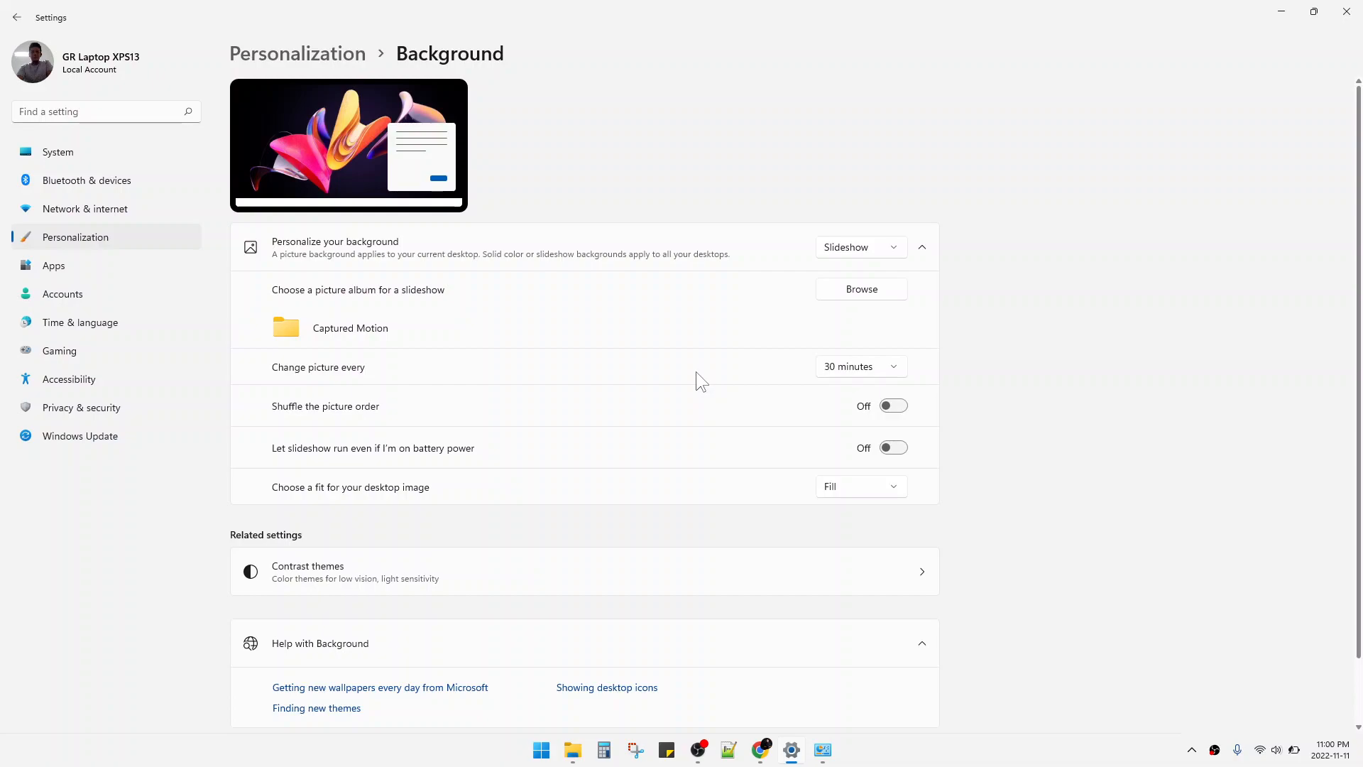
pyautogui.moveTo(609, 348)
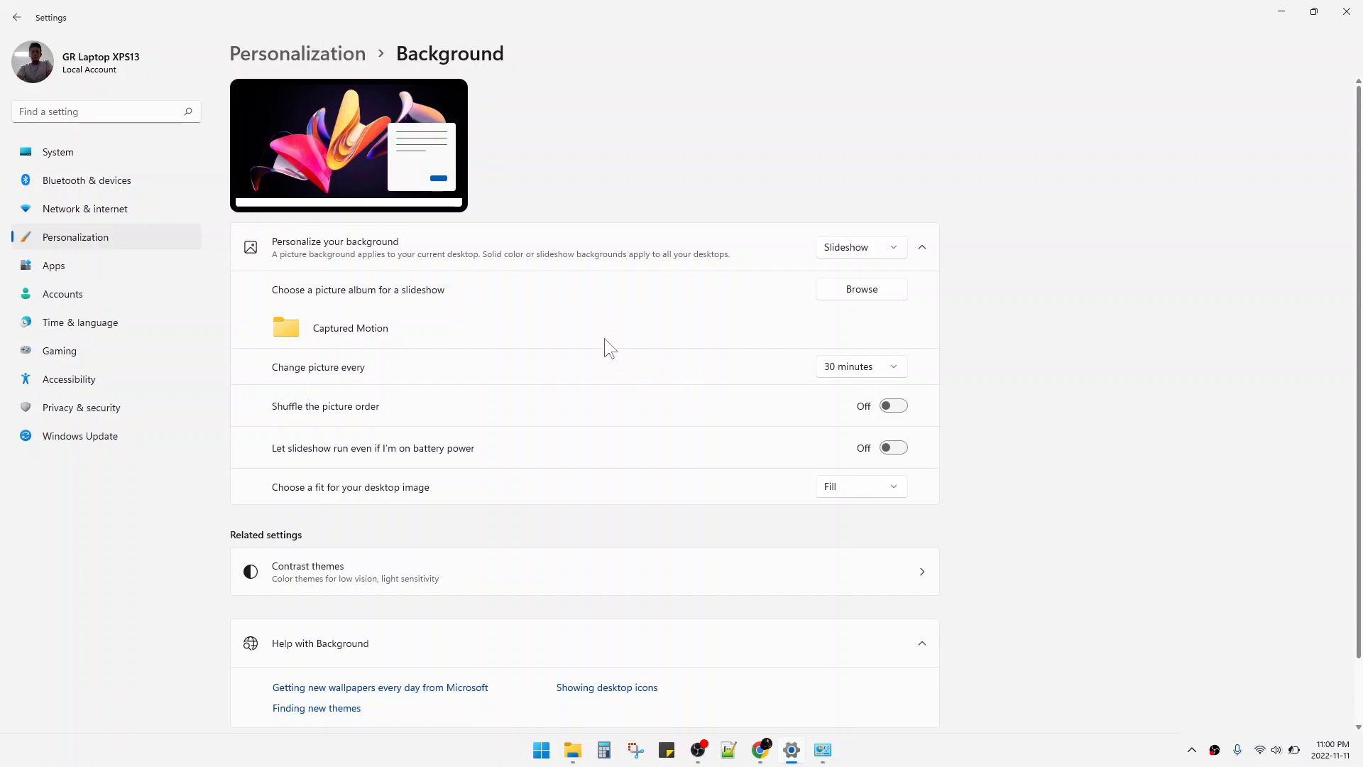